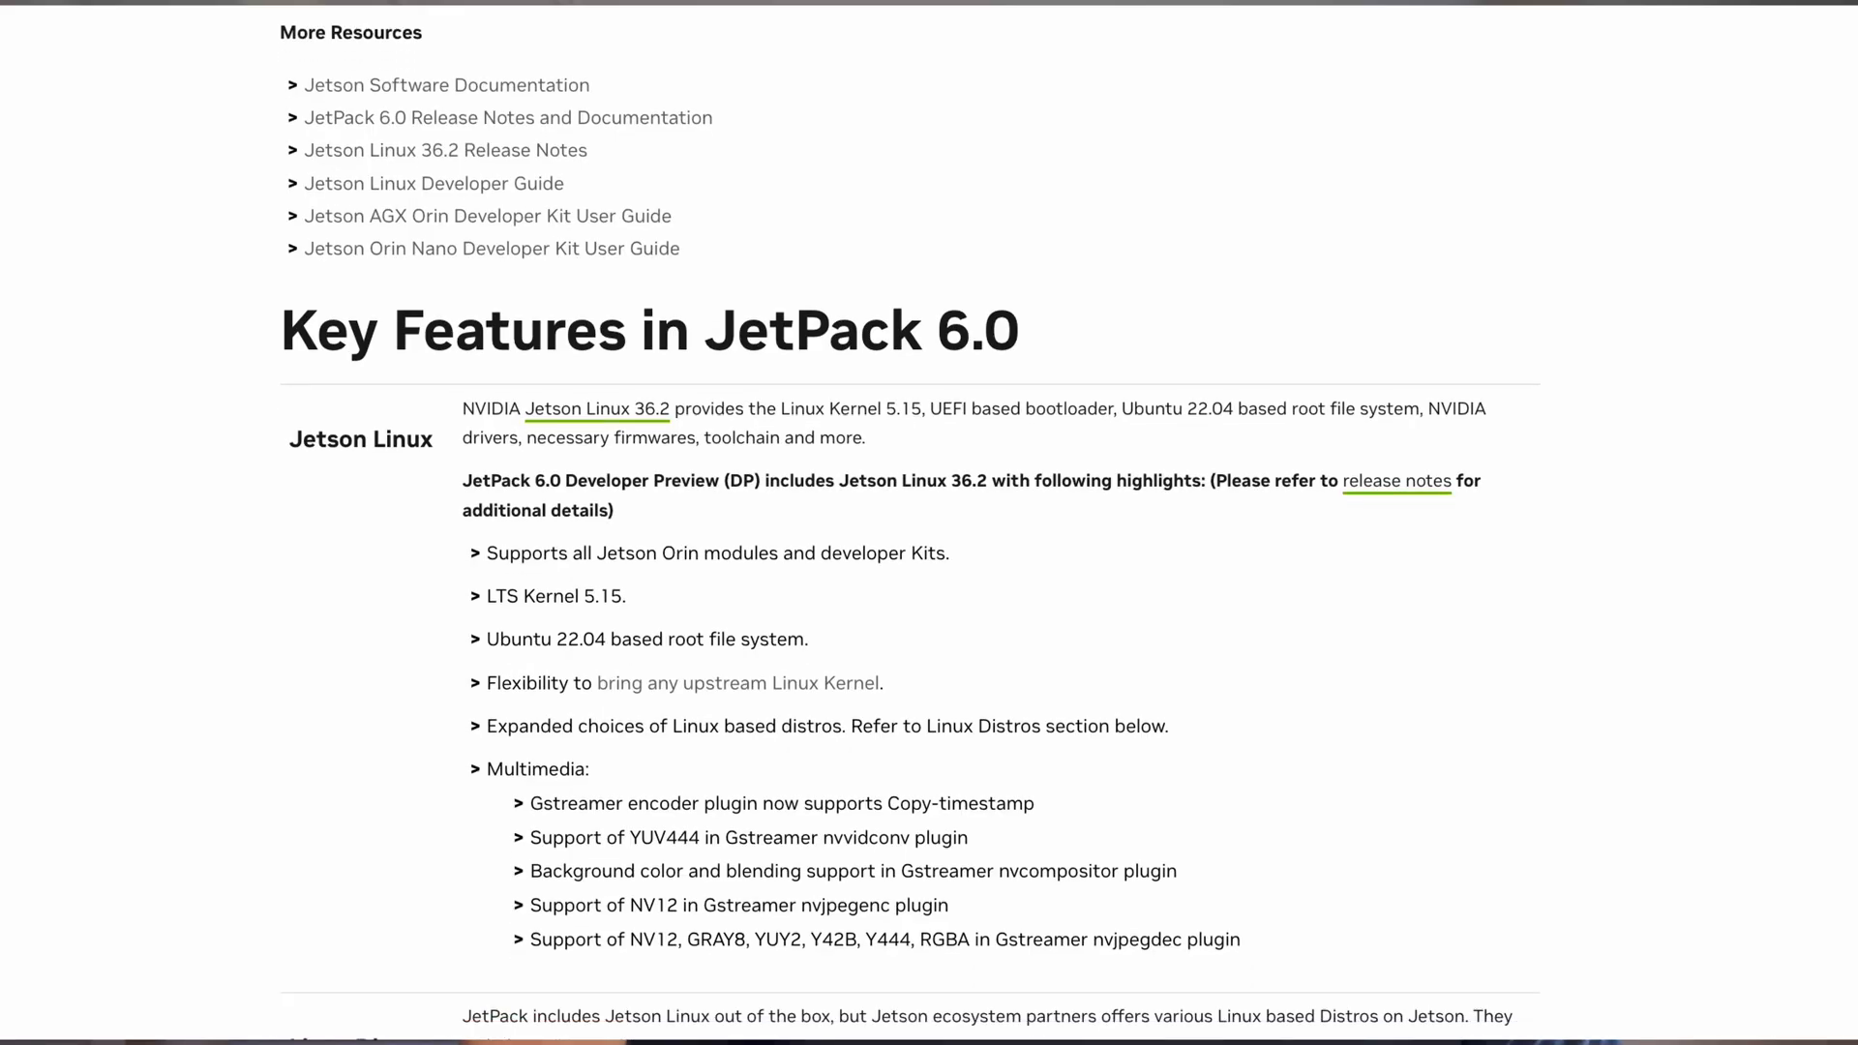
scroll("down", 3)
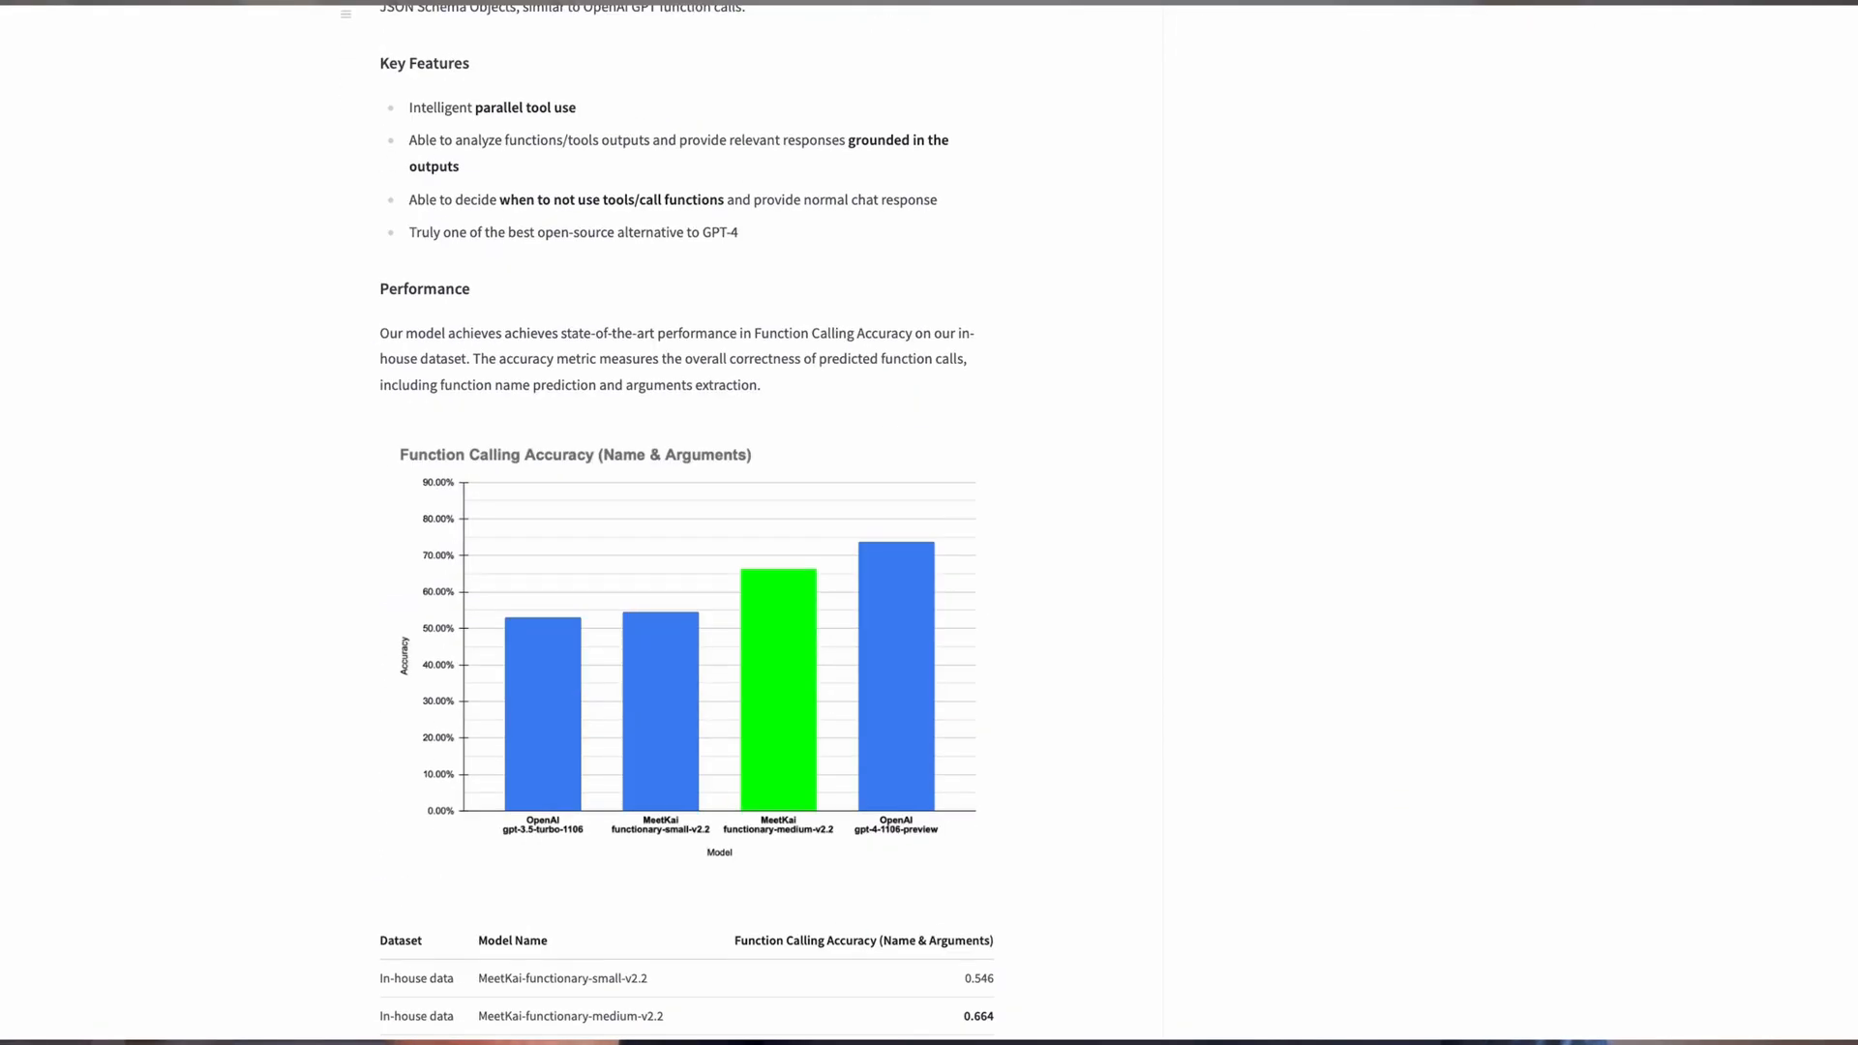
scroll("down", 3)
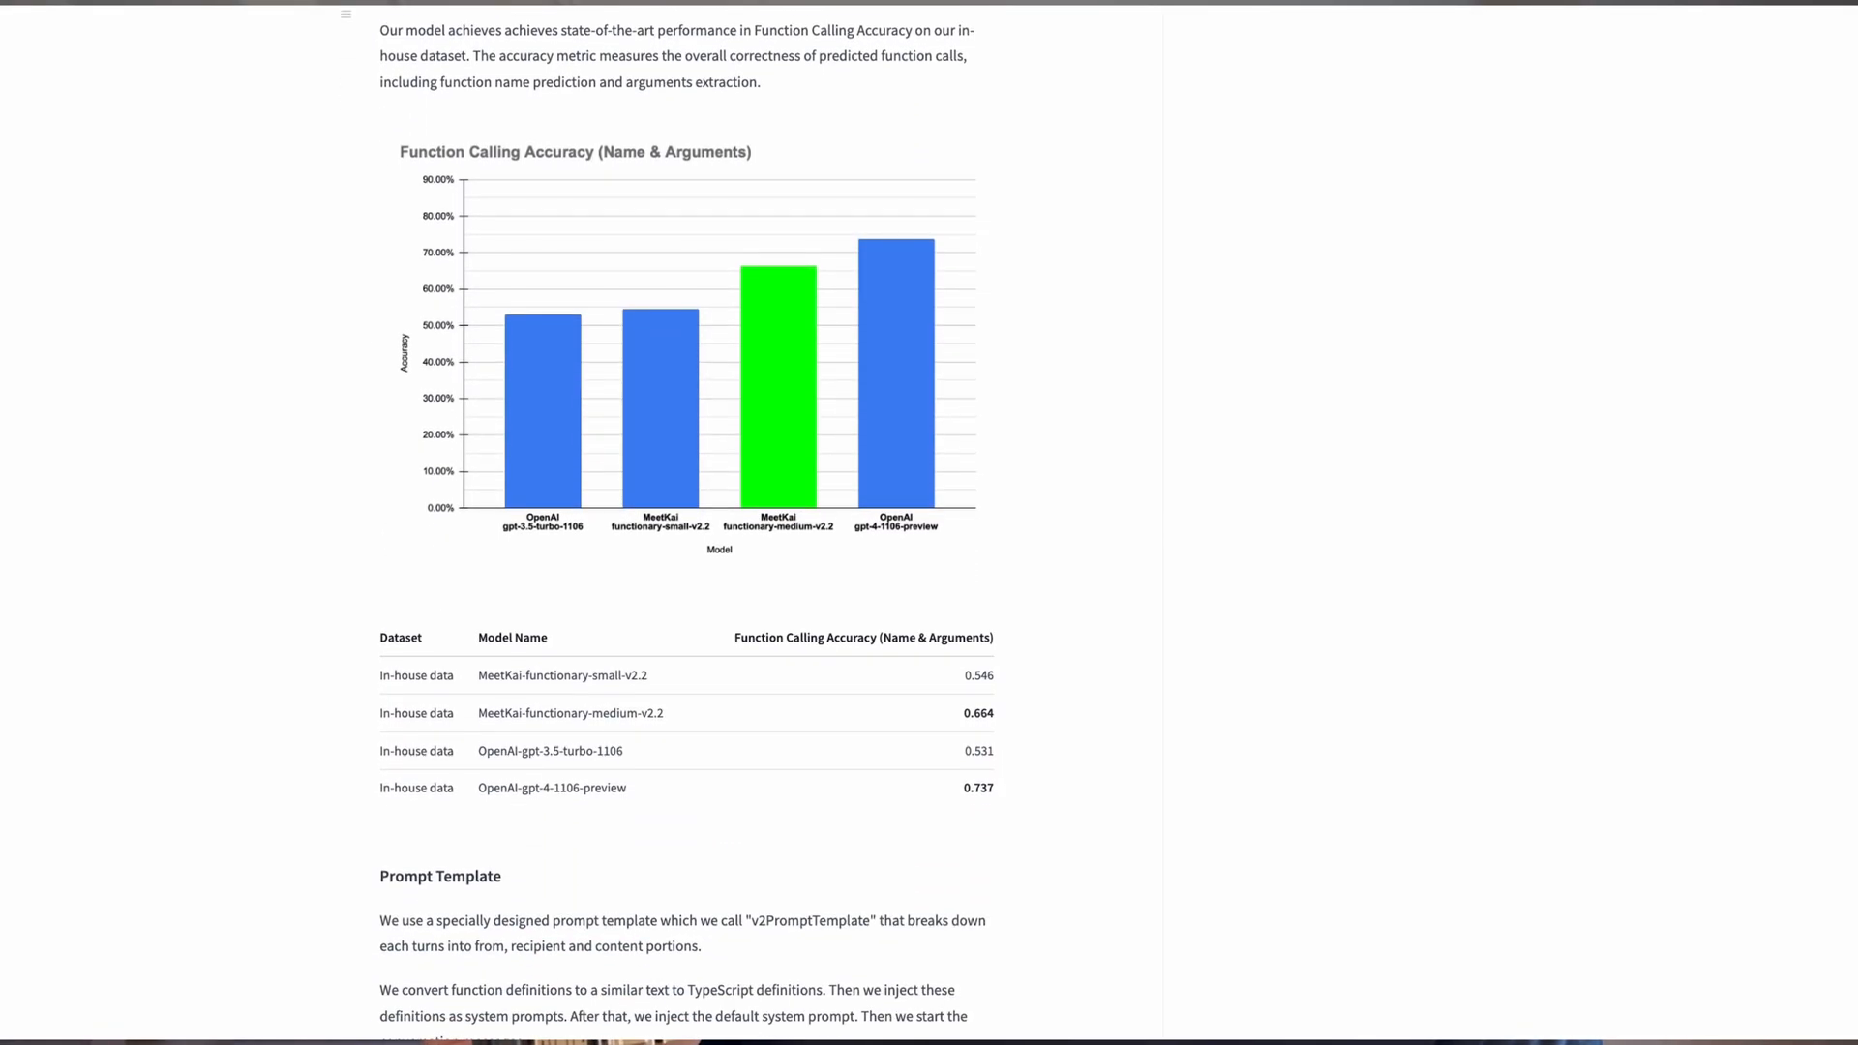